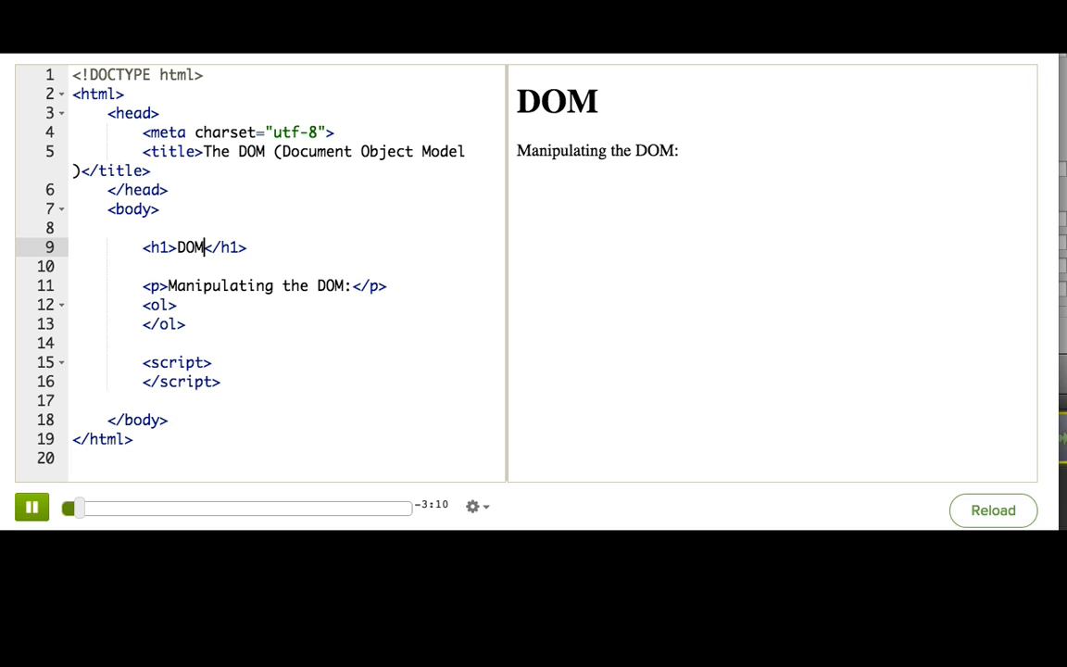
Extend the h1 text to read "DOM: Document Object Model".
{"action": "type", "text": ": Document Ob"}
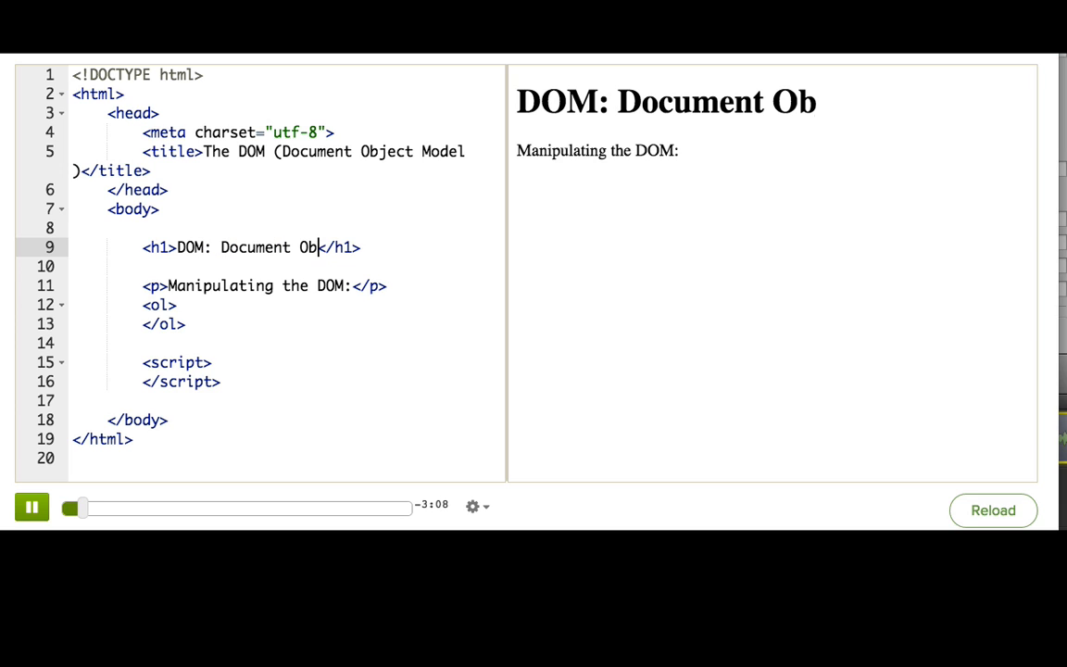
{"action": "type", "text": "ject Model"}
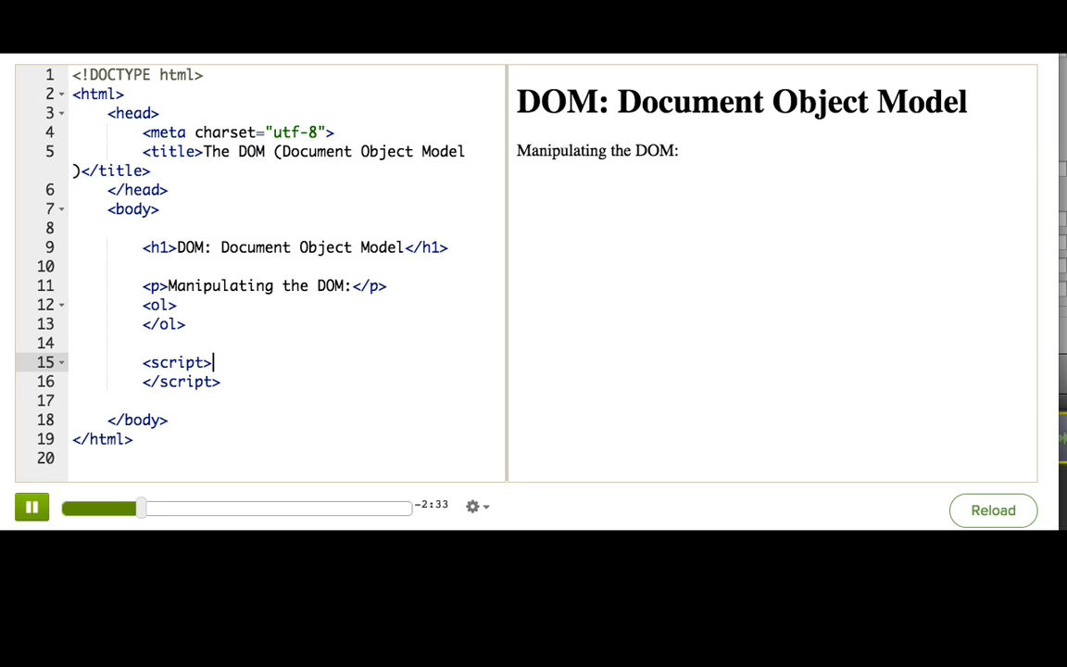
Add a line reading "document" inside the script section.
{"action": "type", "text": "document"}
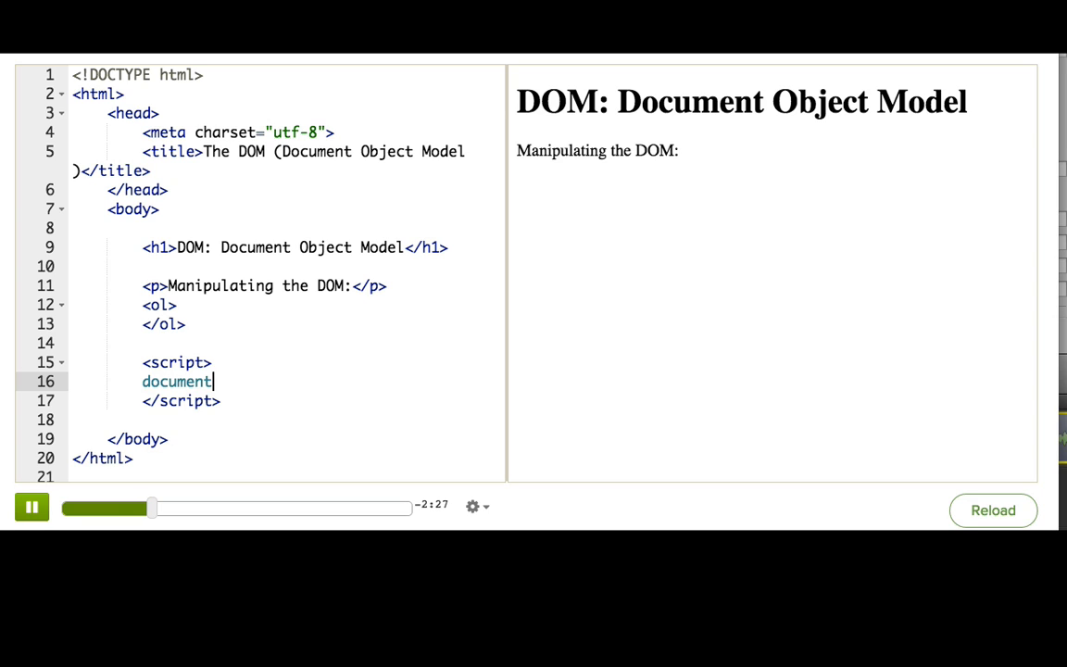
{"action": "double_click", "coordinate": [176, 381]}
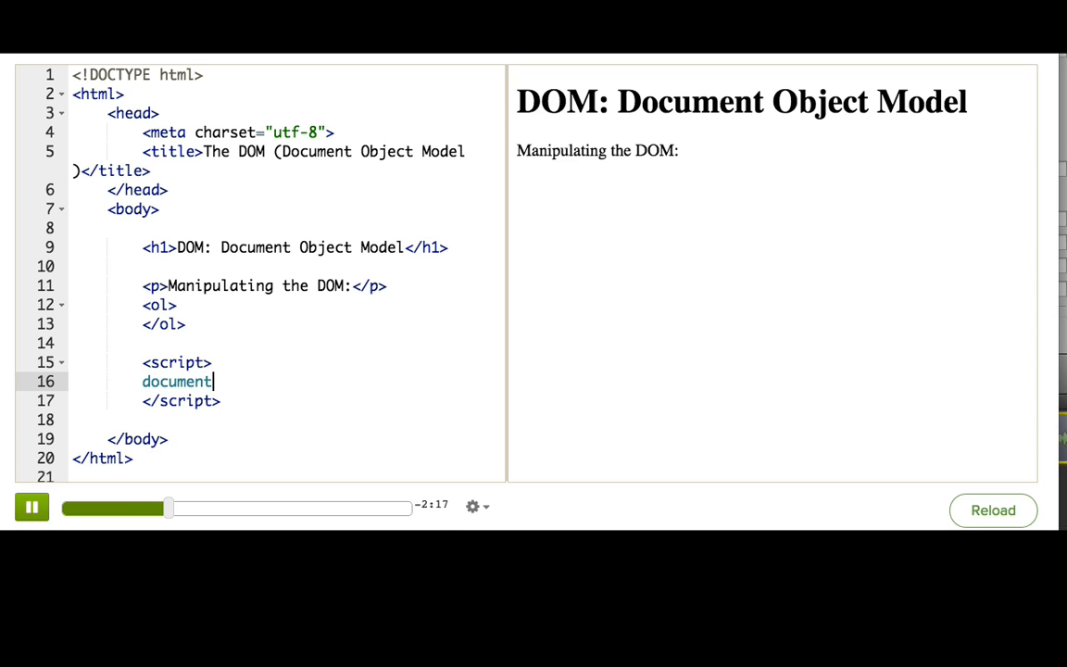
Add two li items: find the DOM node via an access method, then manipulate its attributes.
{"action": "type", "text": "Find the DOM node using an access method. Manipulate the DOM node by changing its attributes, styles, inner HTML, or appending new nodes to it."}
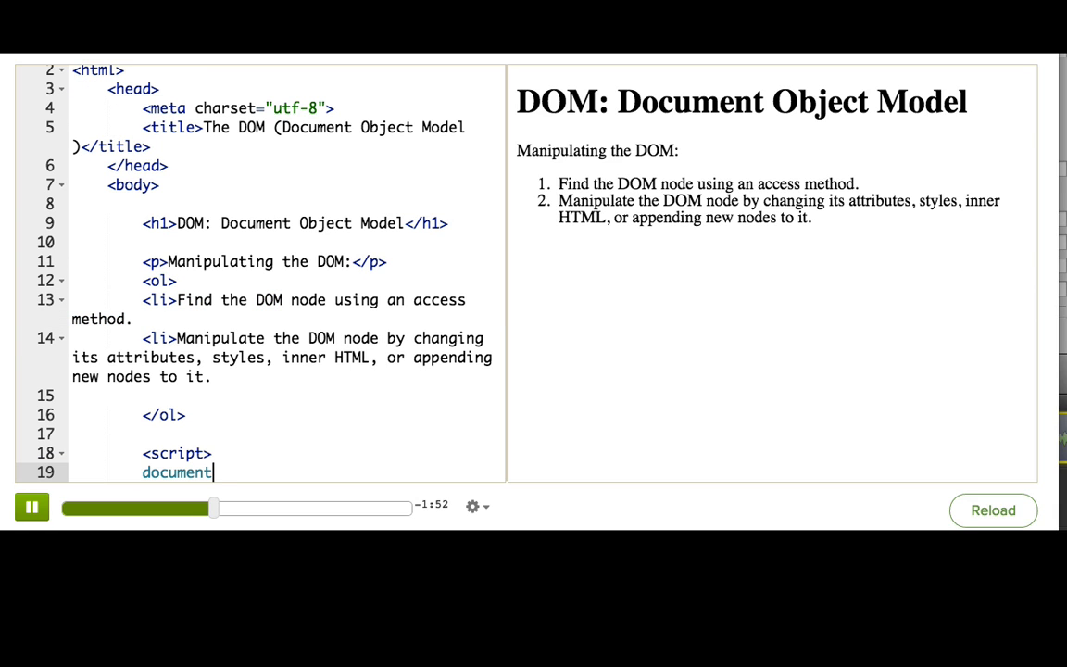
Complete the line as document.body.innerHTML = "Webpage be gone!"; so the preview shows only that phrase.
{"action": "type", "text": ".body"}
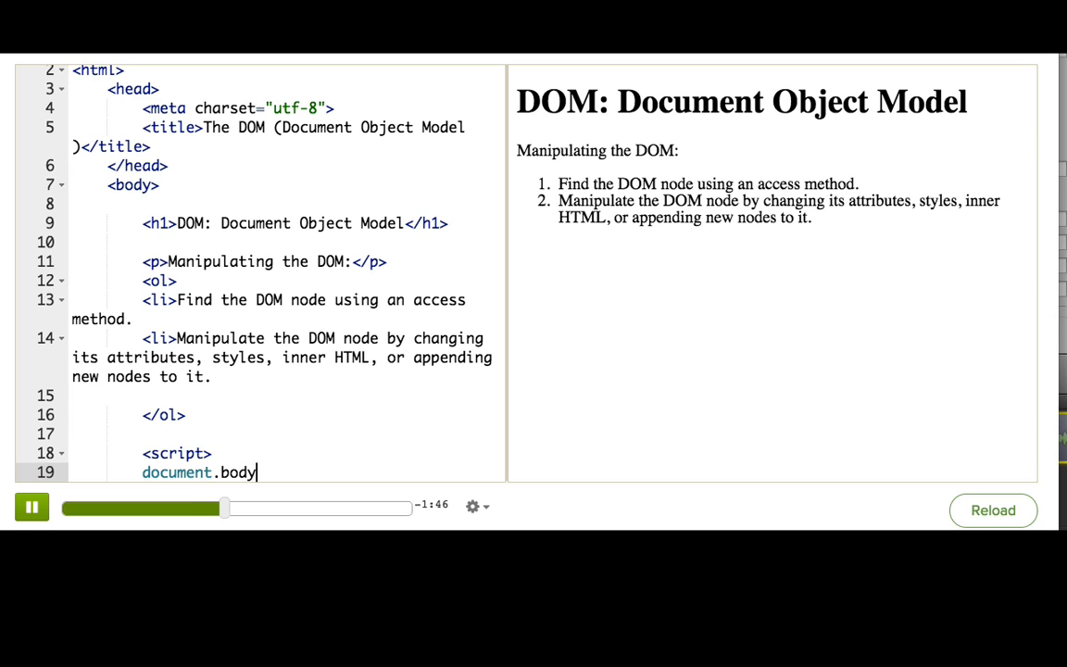
{"action": "double_click", "coordinate": [176, 473]}
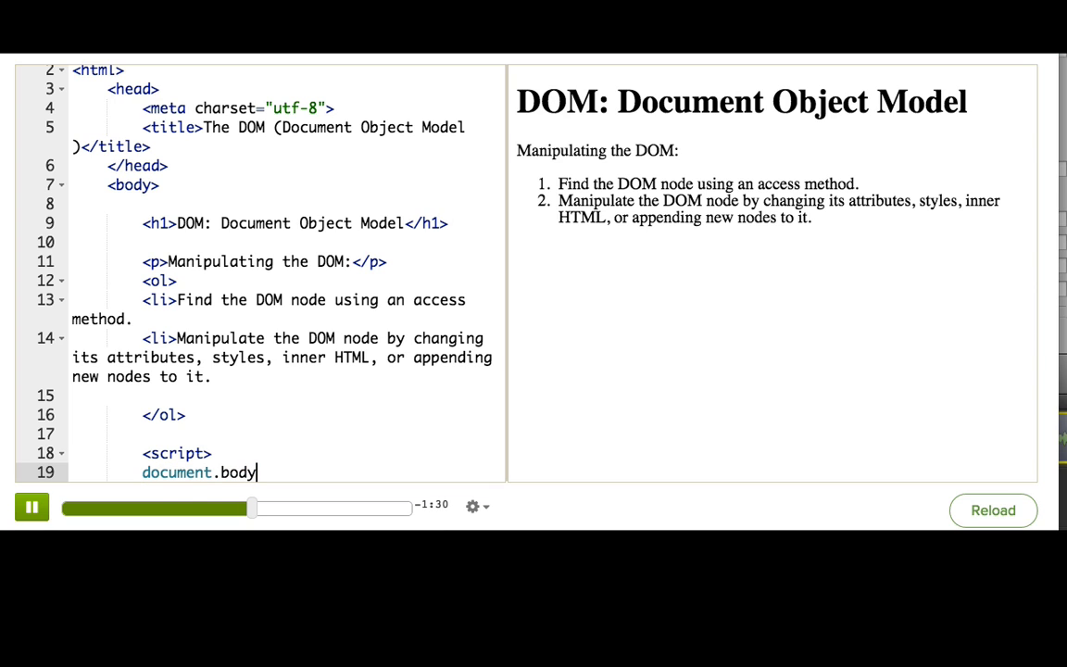
{"action": "type", "text": ".innerHTML = \"Webpage"}
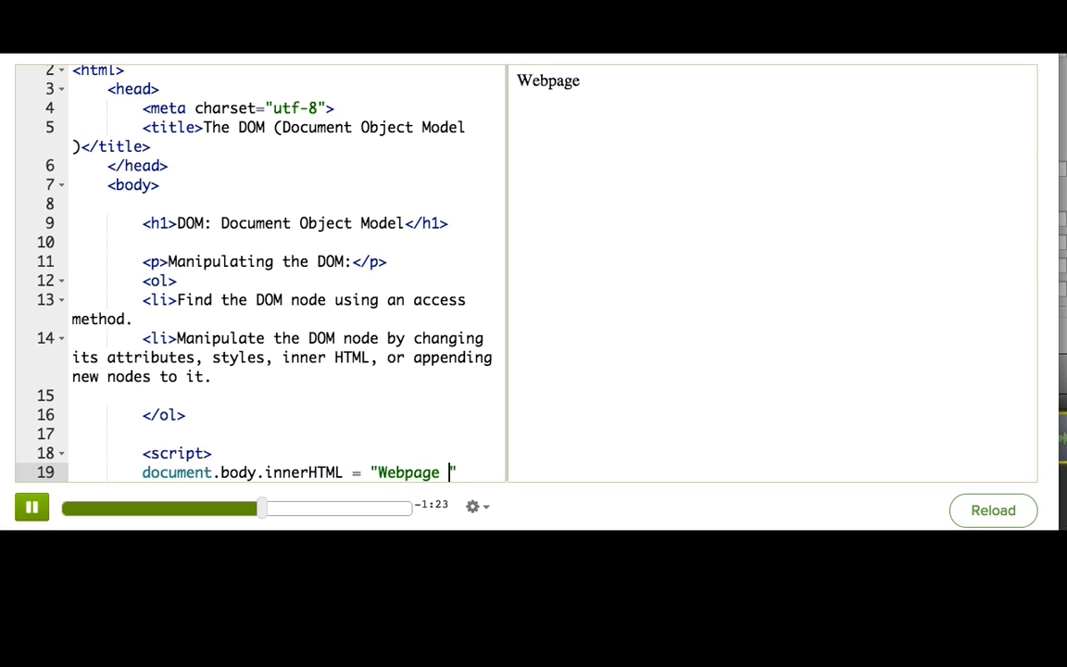
{"action": "type", "text": "be gone!\";"}
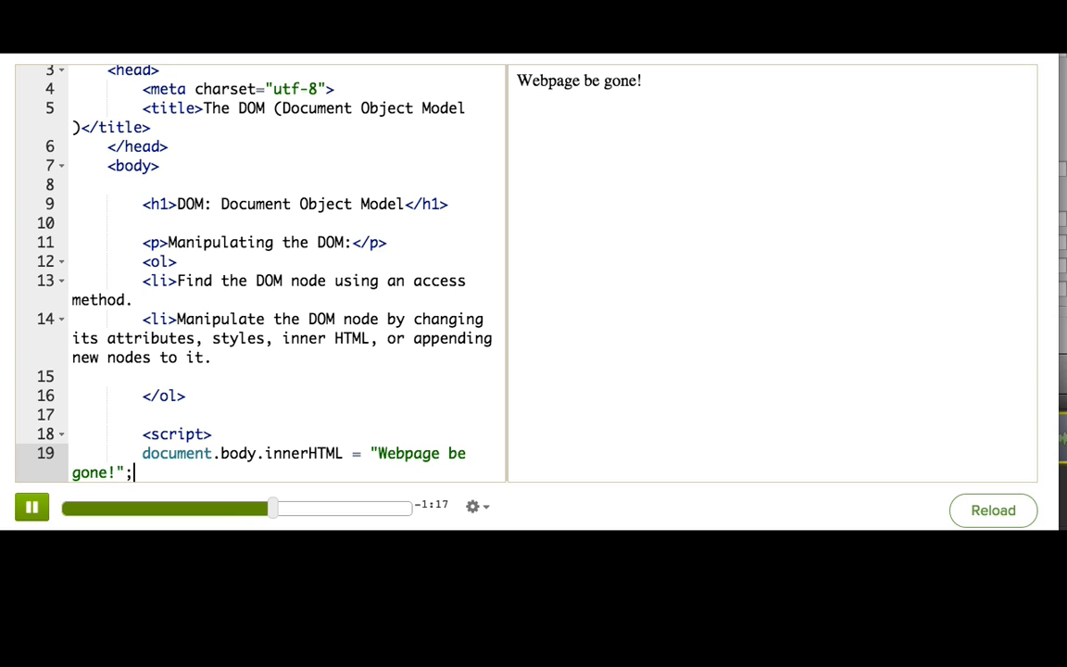
{"action": "double_click", "coordinate": [176, 452]}
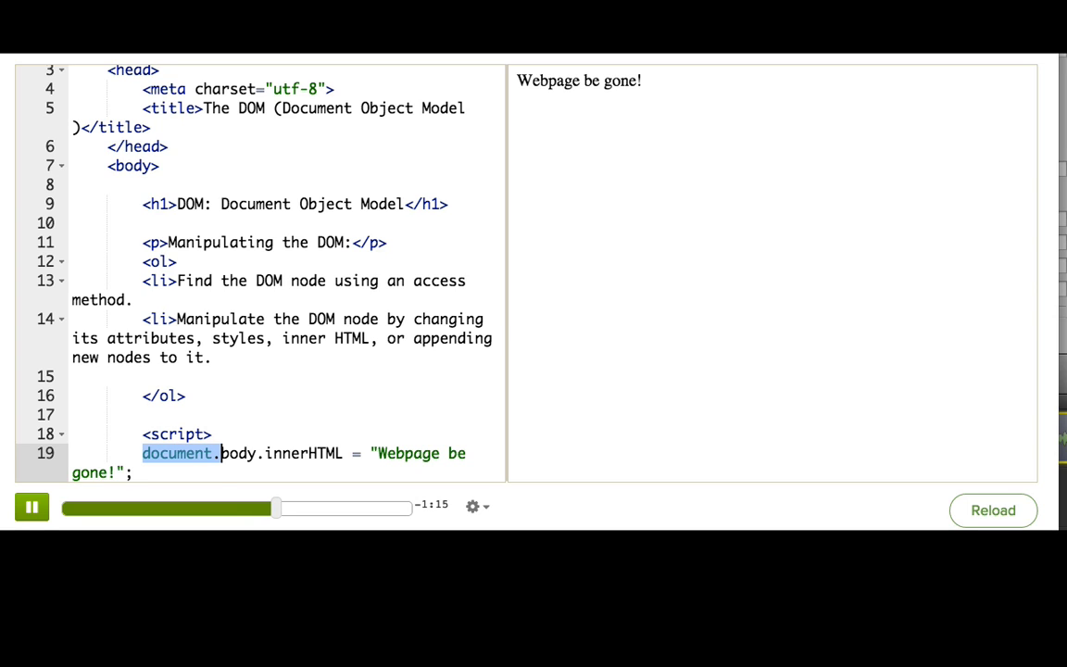